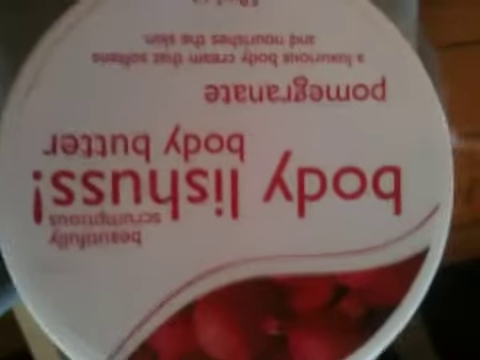
pyautogui.moveTo(240, 180)
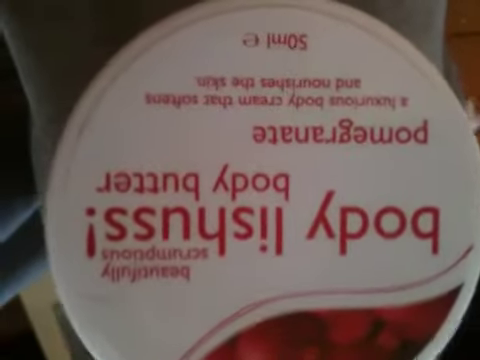